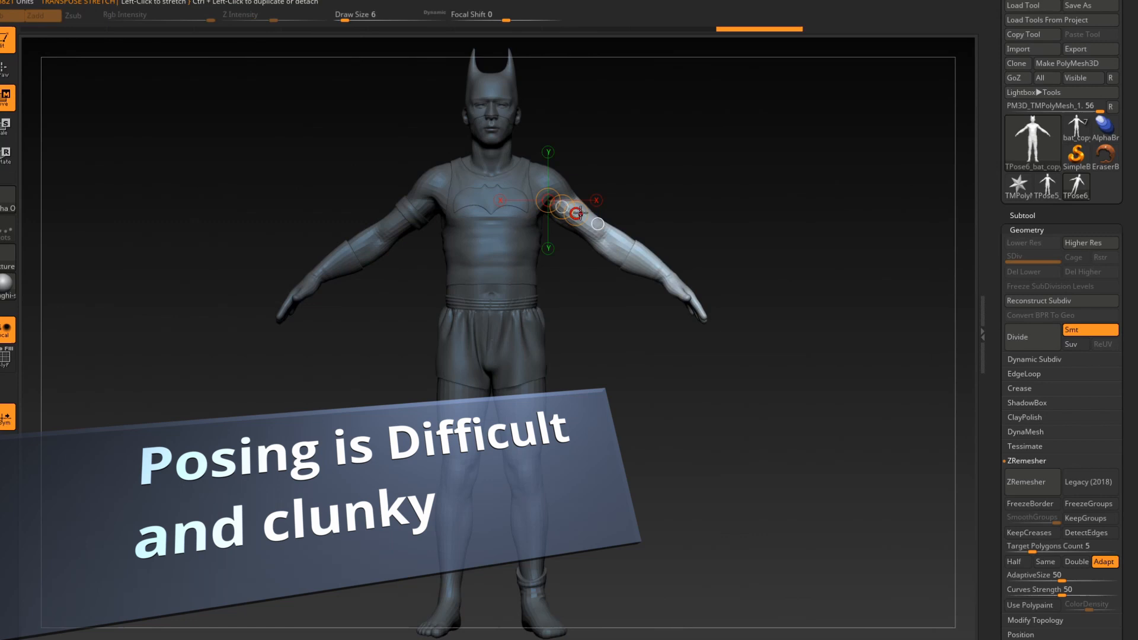
# Rotate the upper arm with Transpose as a trial pose
pyautogui.moveTo(559, 213); pyautogui.dragTo(575, 229)
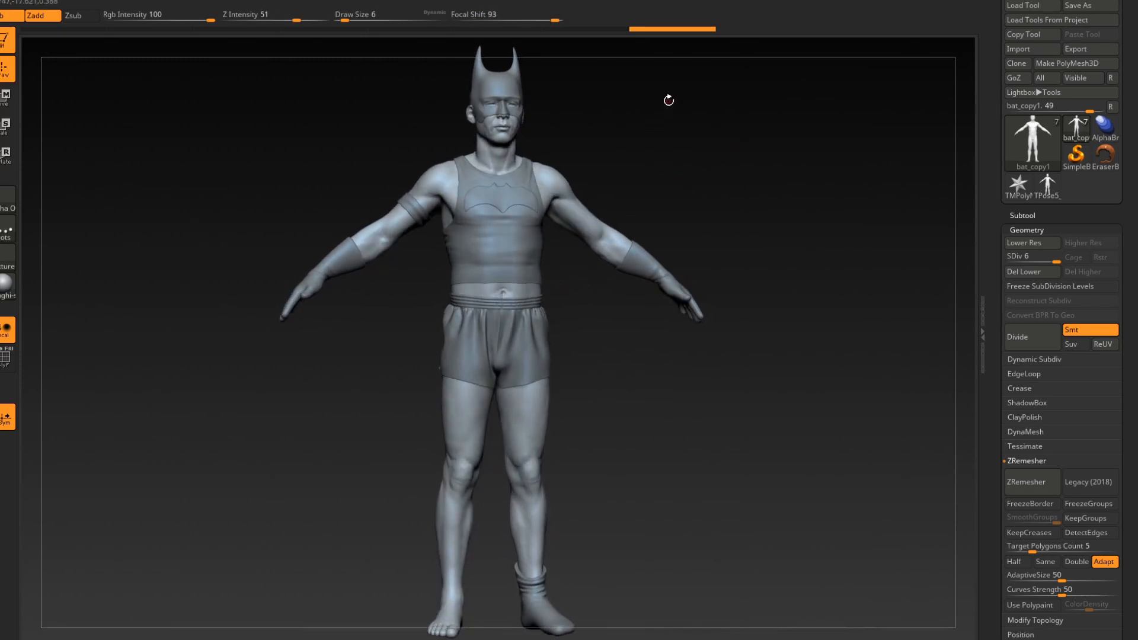
pyautogui.moveTo(750, 154)
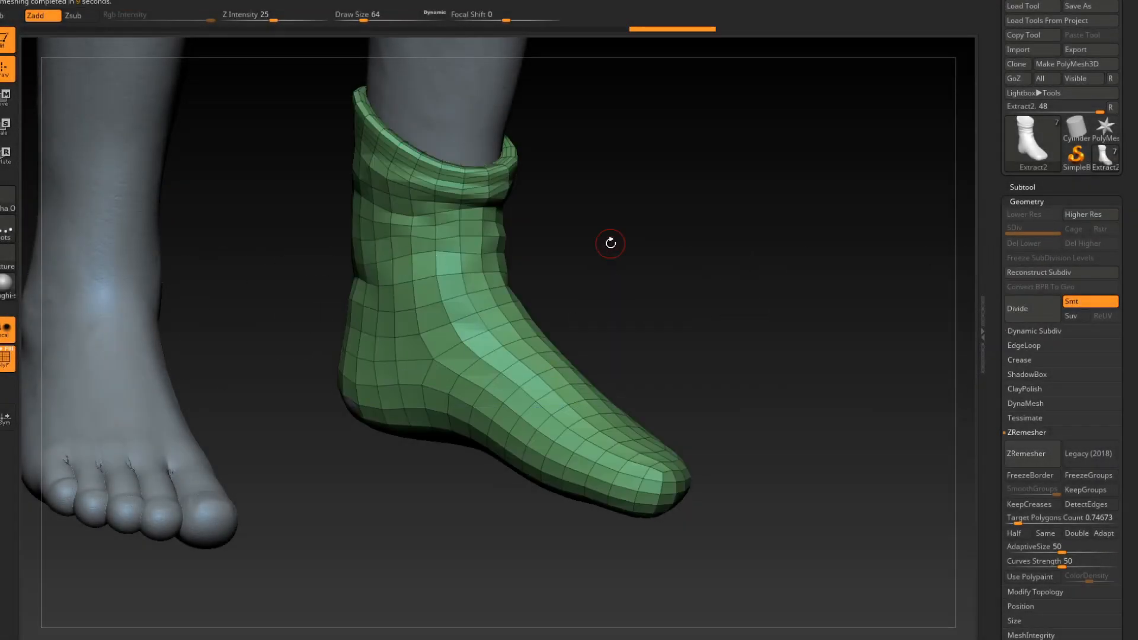
pyautogui.moveTo(1012, 186)
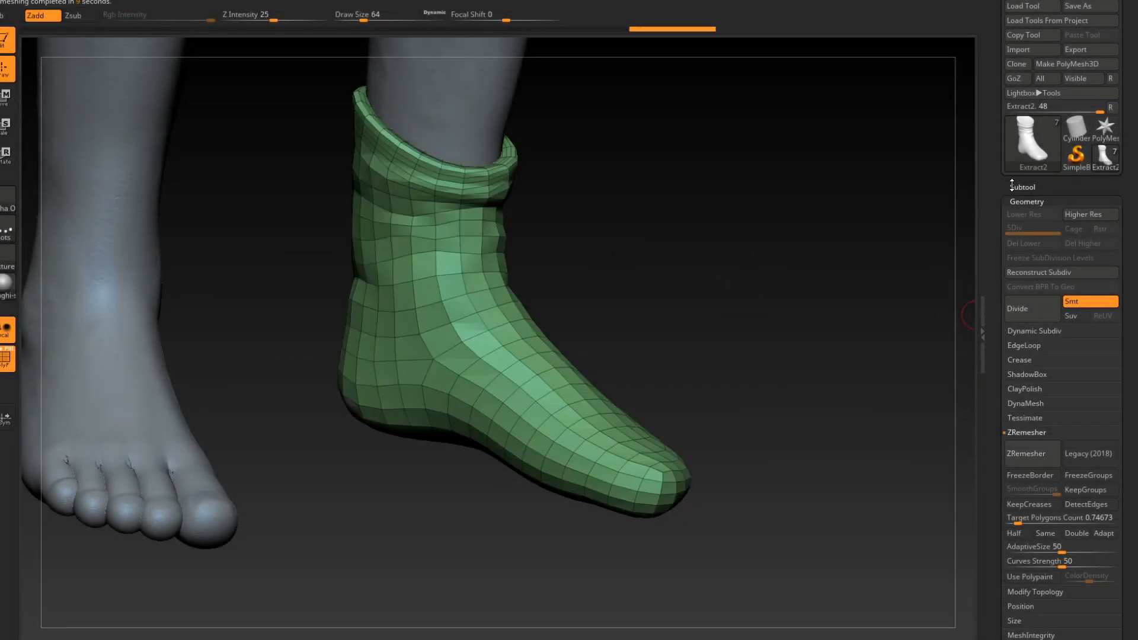
# Run ZRemesher on the Extract2 boot subtool
pyautogui.click(1018, 309)
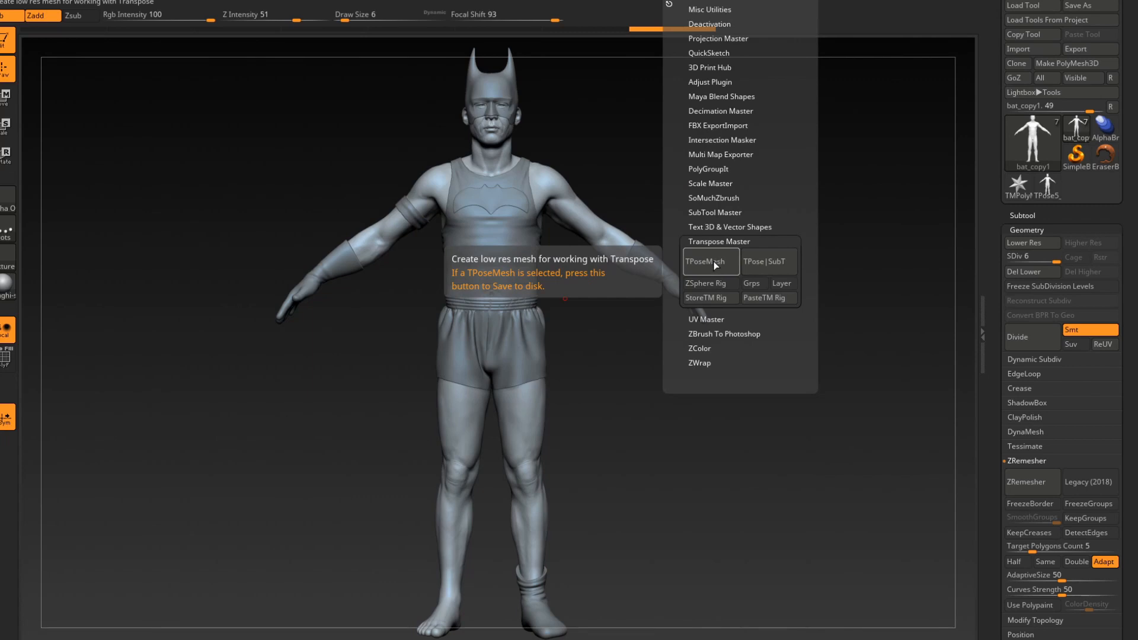
pyautogui.moveTo(649, 466)
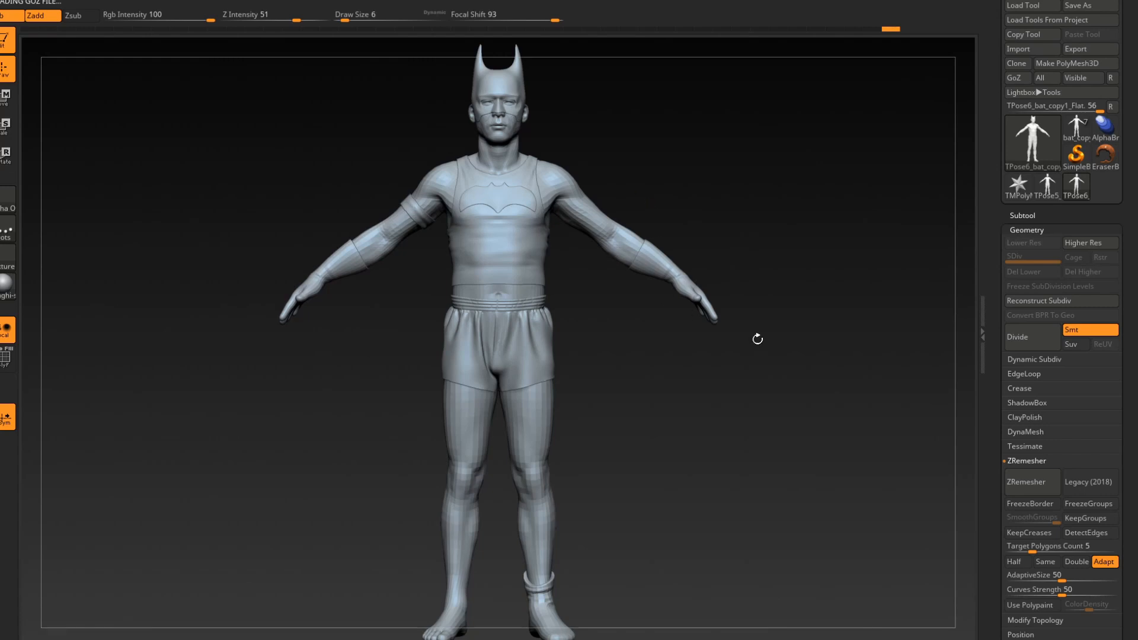
# Send the low-res TPoseMesh of Batman to Maya with GoZ
pyautogui.click(1027, 230)
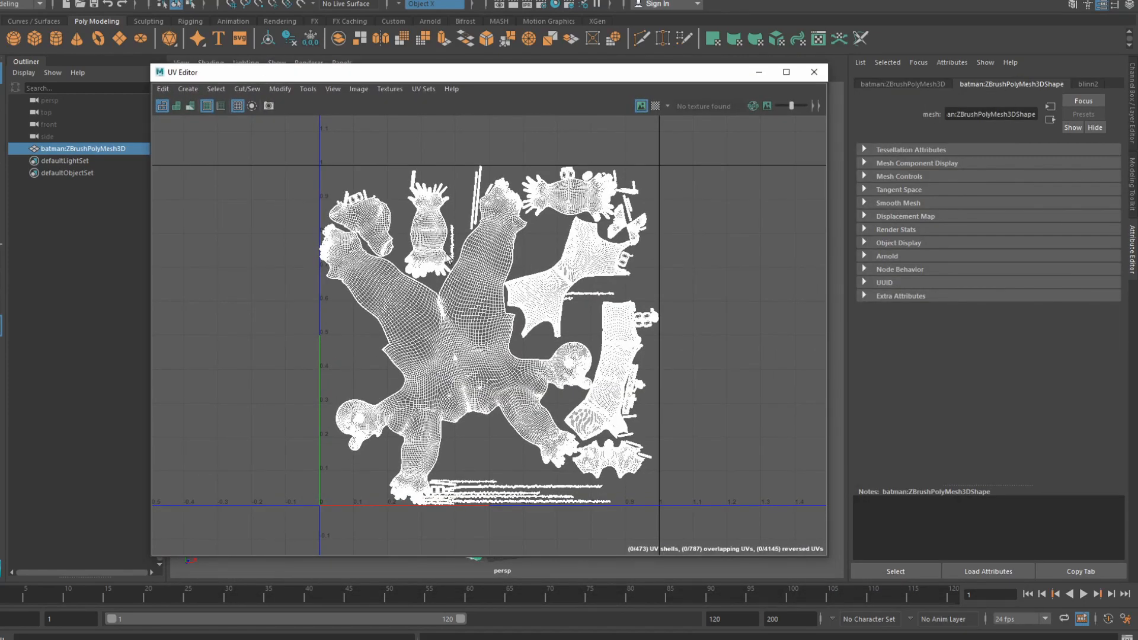
# Close the UV Editor after inspecting the character's UV layout
pyautogui.click(814, 72)
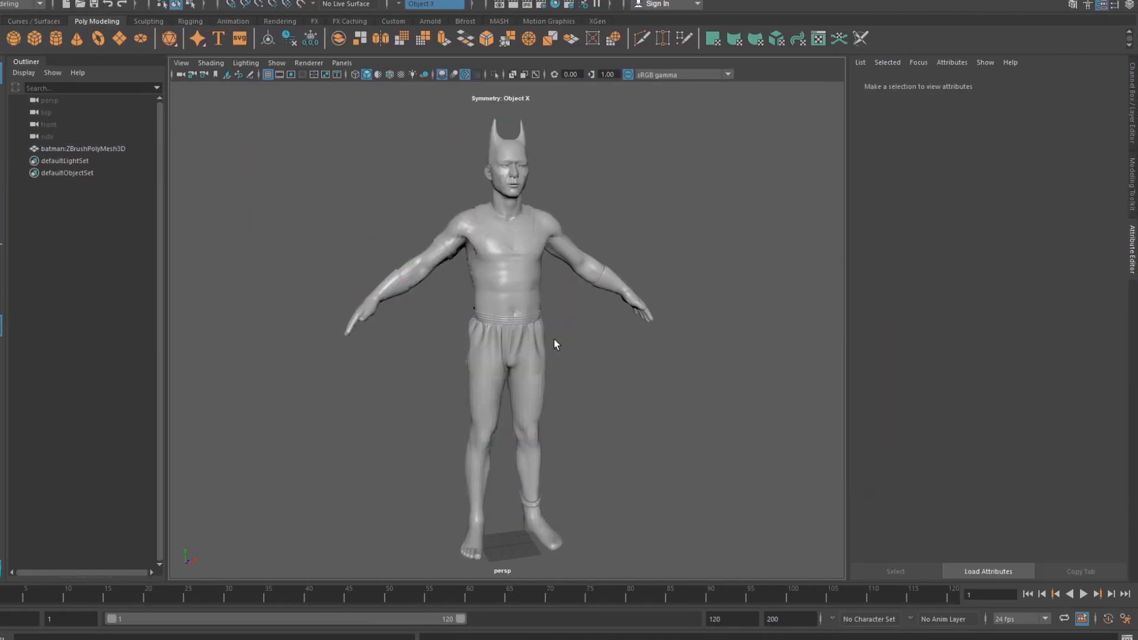
pyautogui.moveTo(497, 337)
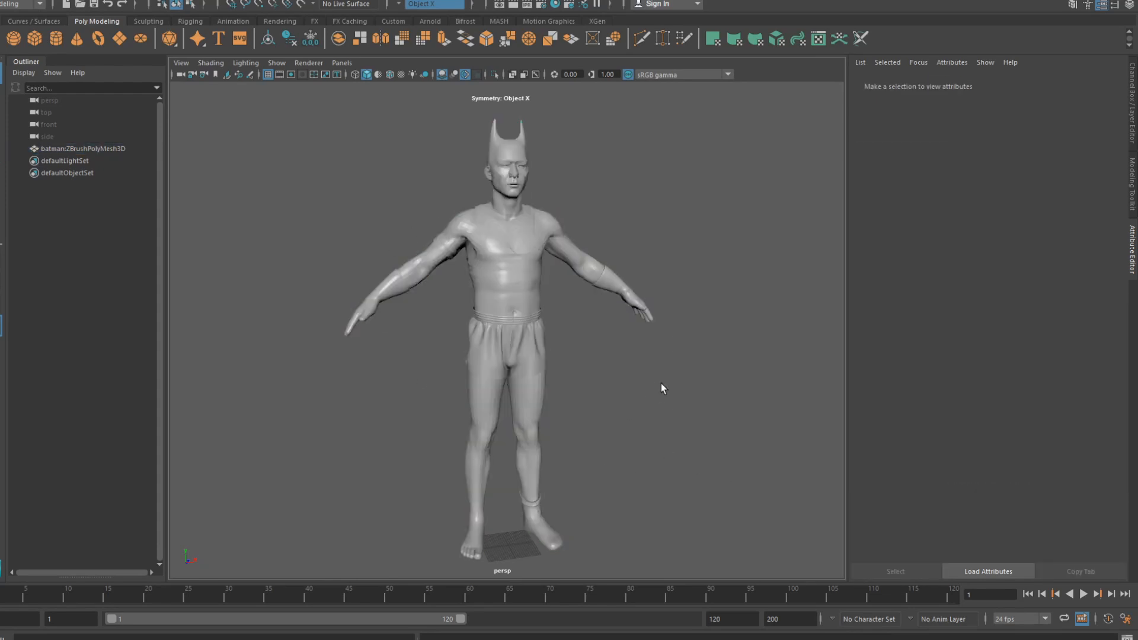
pyautogui.moveTo(274, 533)
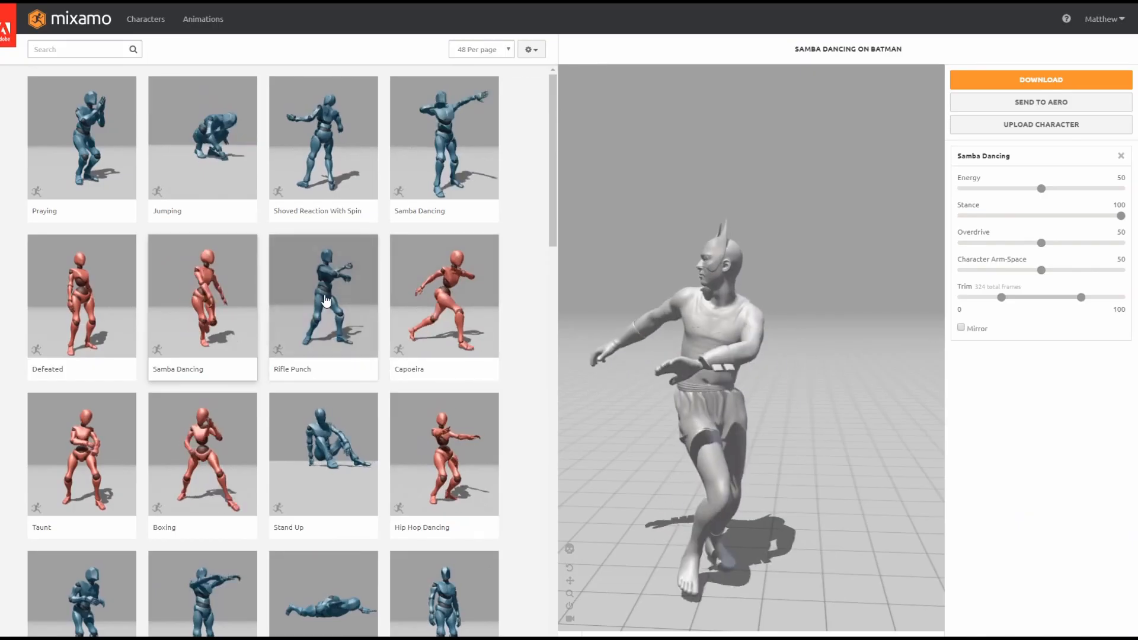
# Upload the exported character OBJ to Mixamo's auto-rigger
pyautogui.click(314, 301)
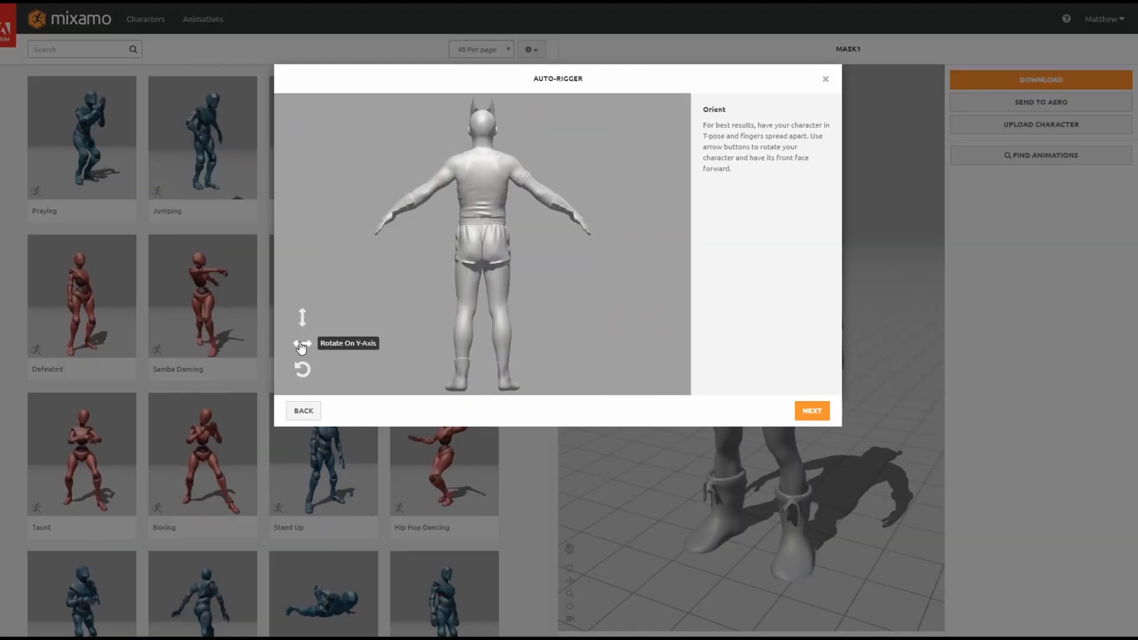
# Face Batman forward, place the chin and groin markers, and run auto-rigging
pyautogui.click(302, 317)
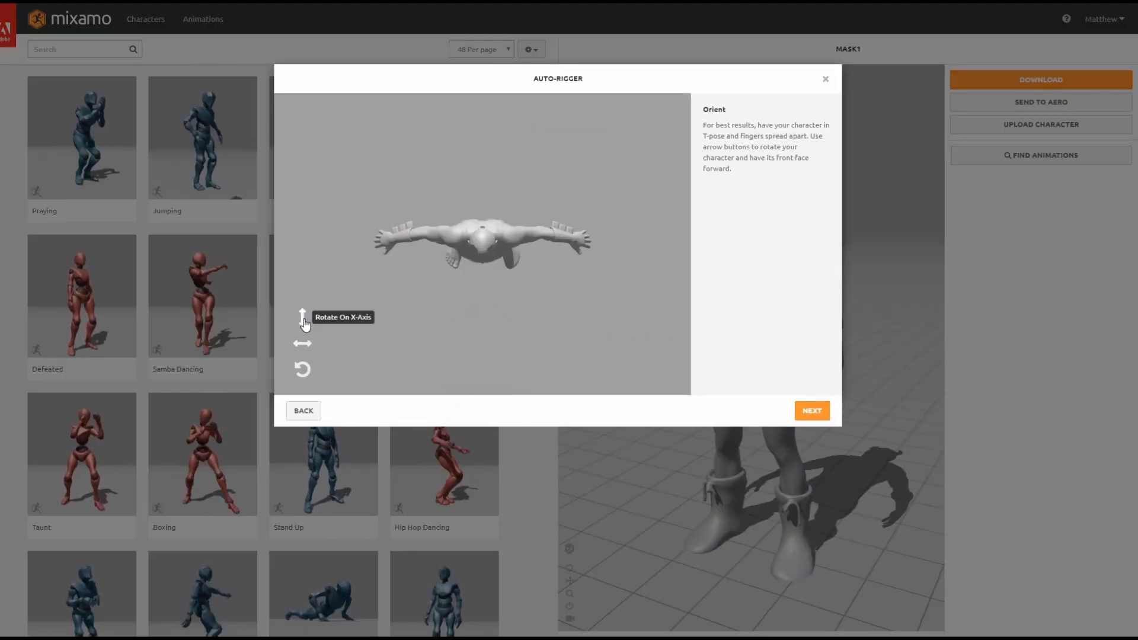
pyautogui.click(812, 410)
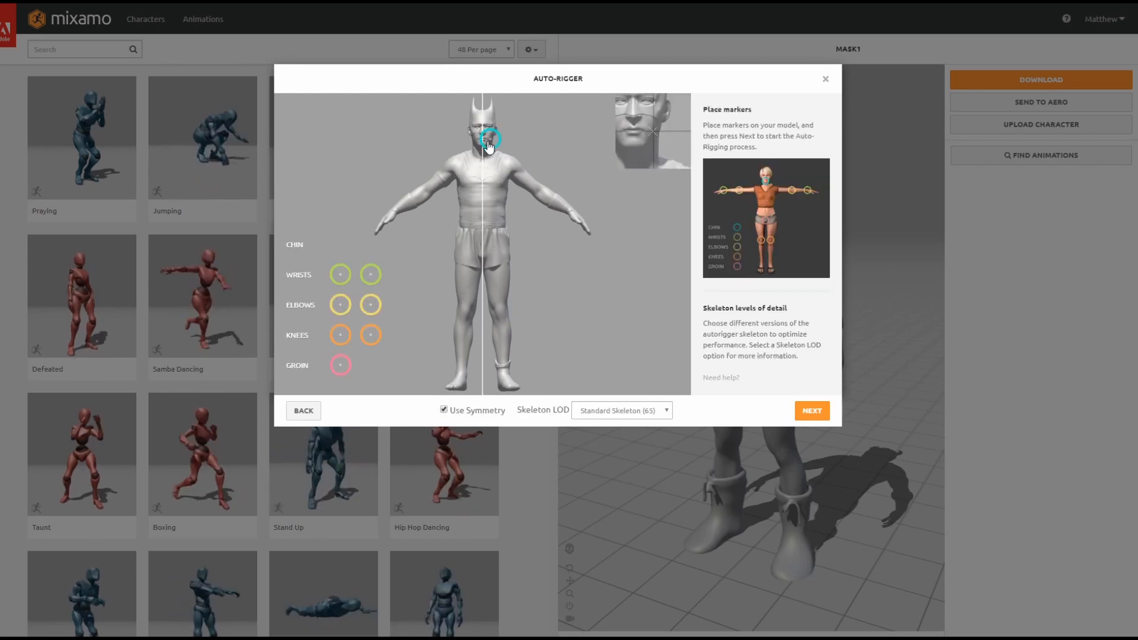
pyautogui.moveTo(490, 139); pyautogui.dragTo(481, 146)
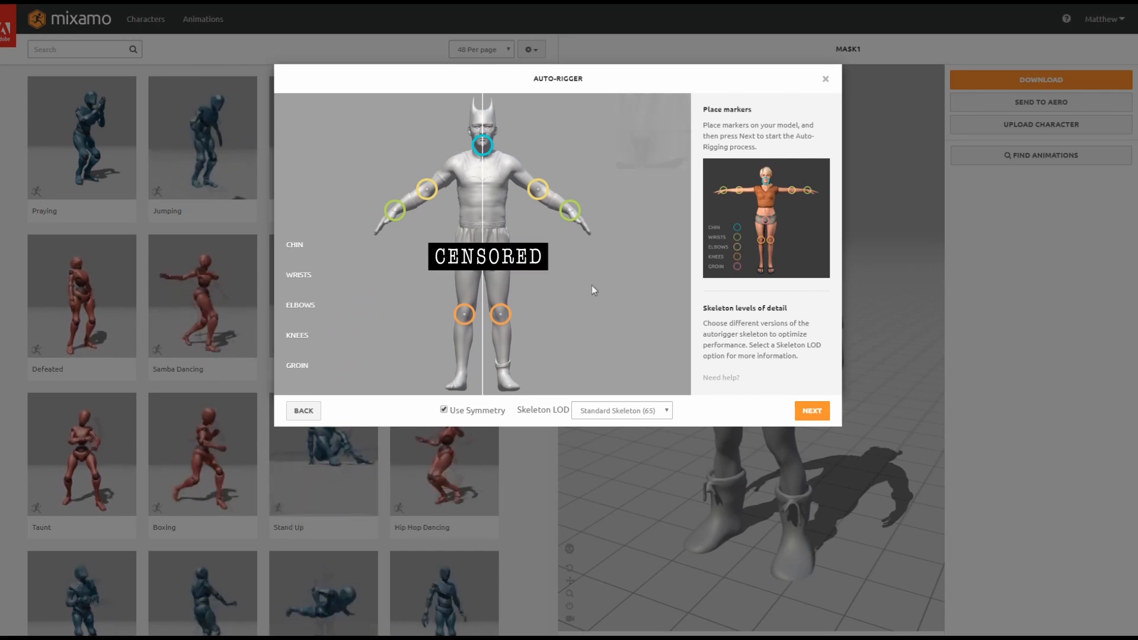
pyautogui.click(812, 411)
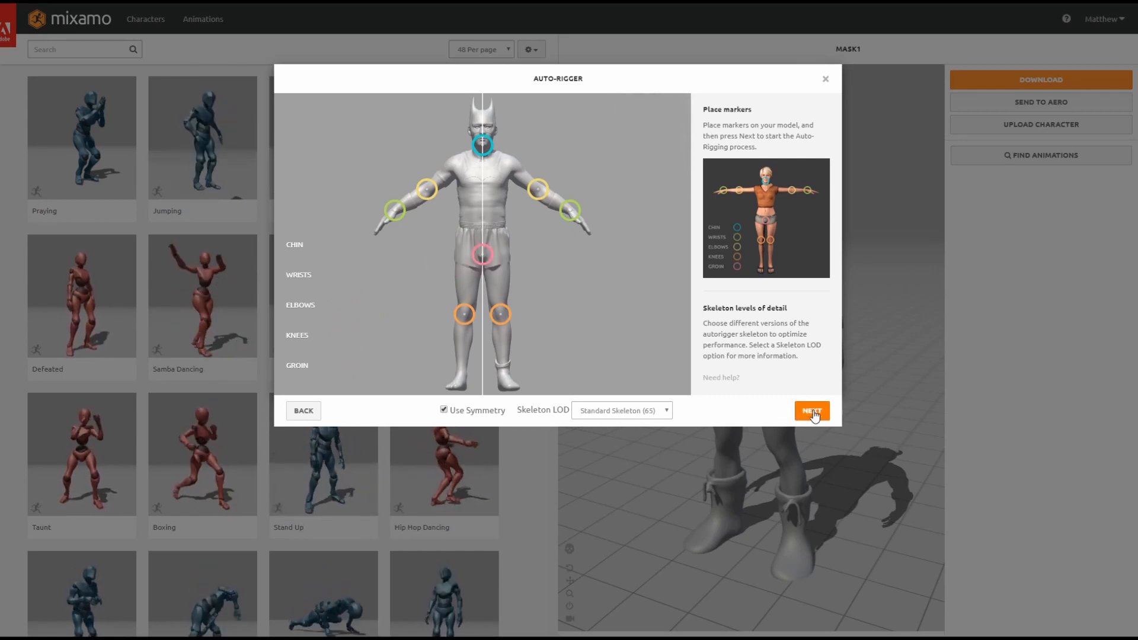
pyautogui.click(812, 411)
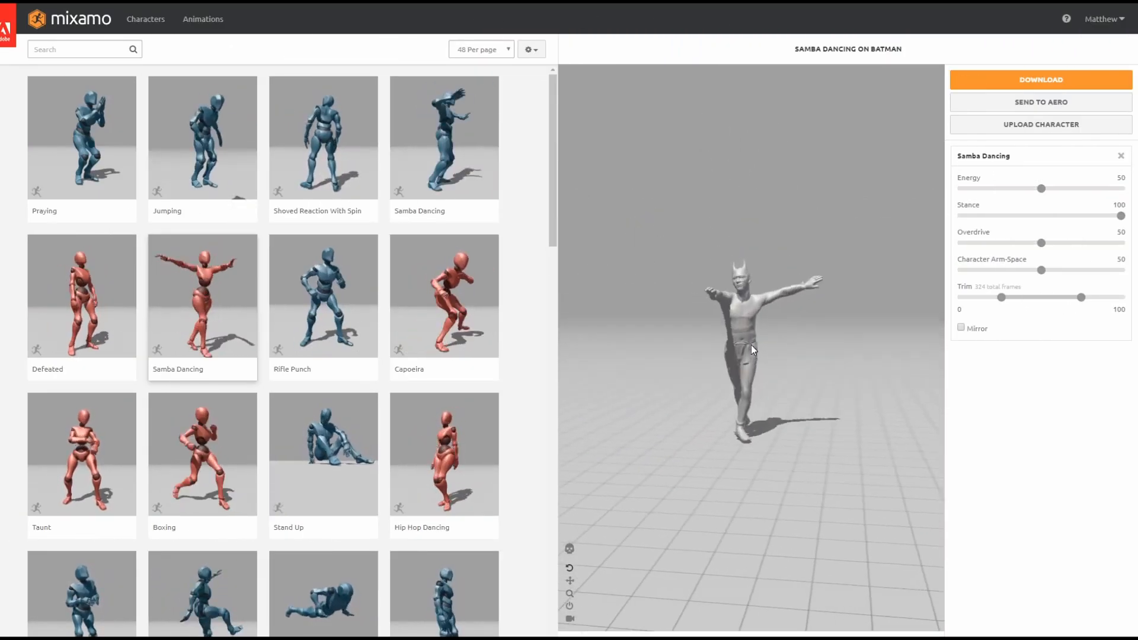
# After previewing Rifle Punch, apply the fighting Idle clip with Posture at 35
pyautogui.click(323, 305)
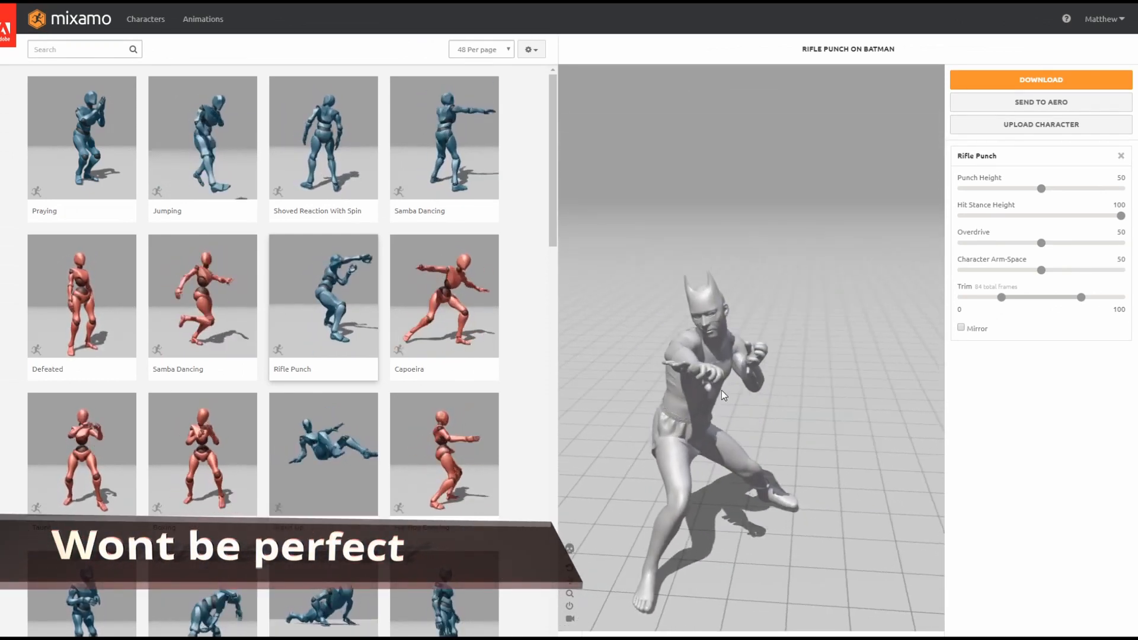
pyautogui.write('idle')
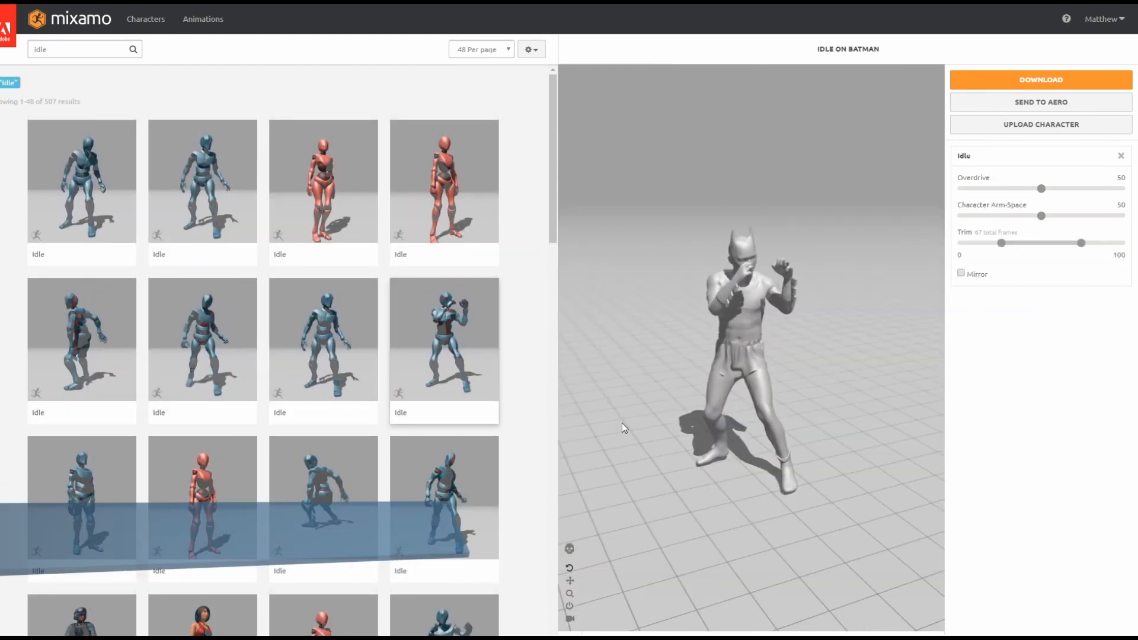
pyautogui.scroll(-3)
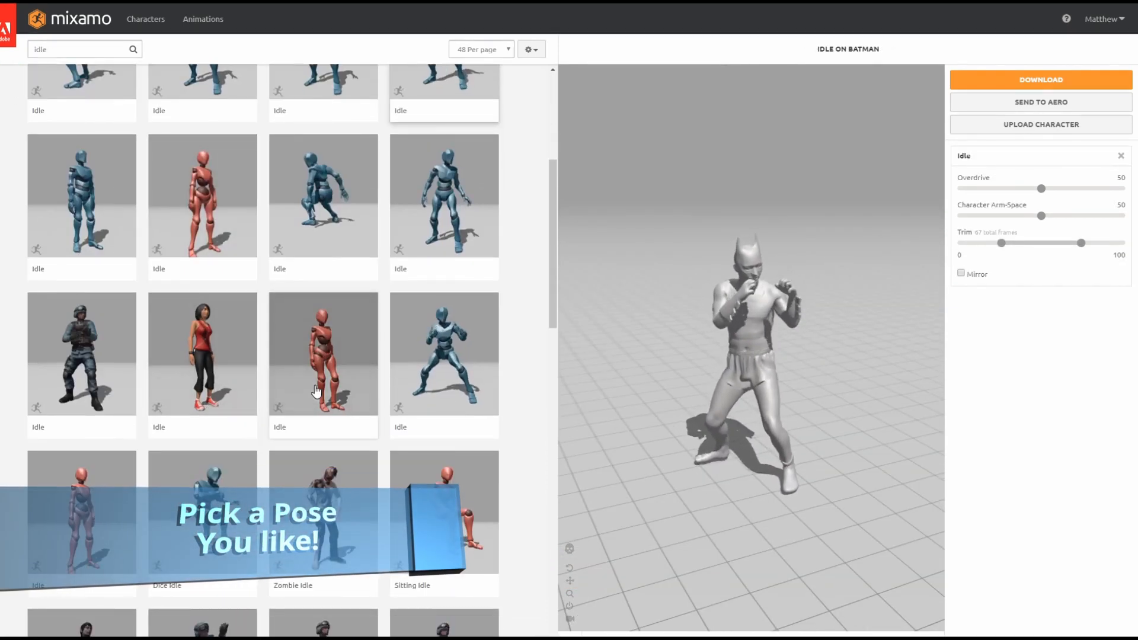
pyautogui.click(443, 353)
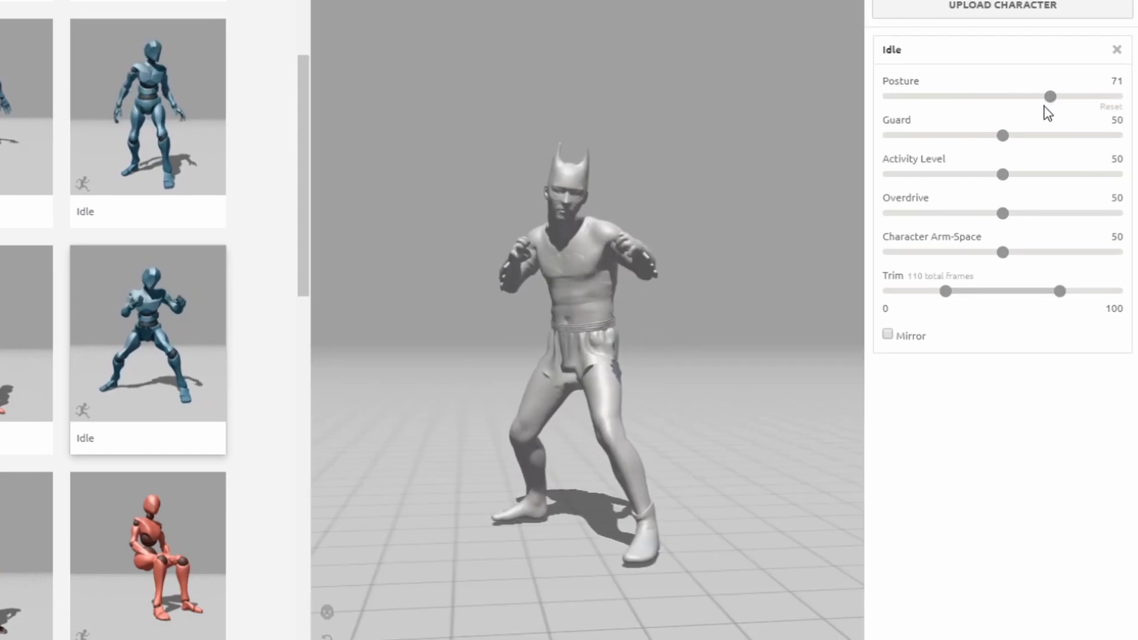
pyautogui.moveTo(1071, 96); pyautogui.dragTo(953, 96)
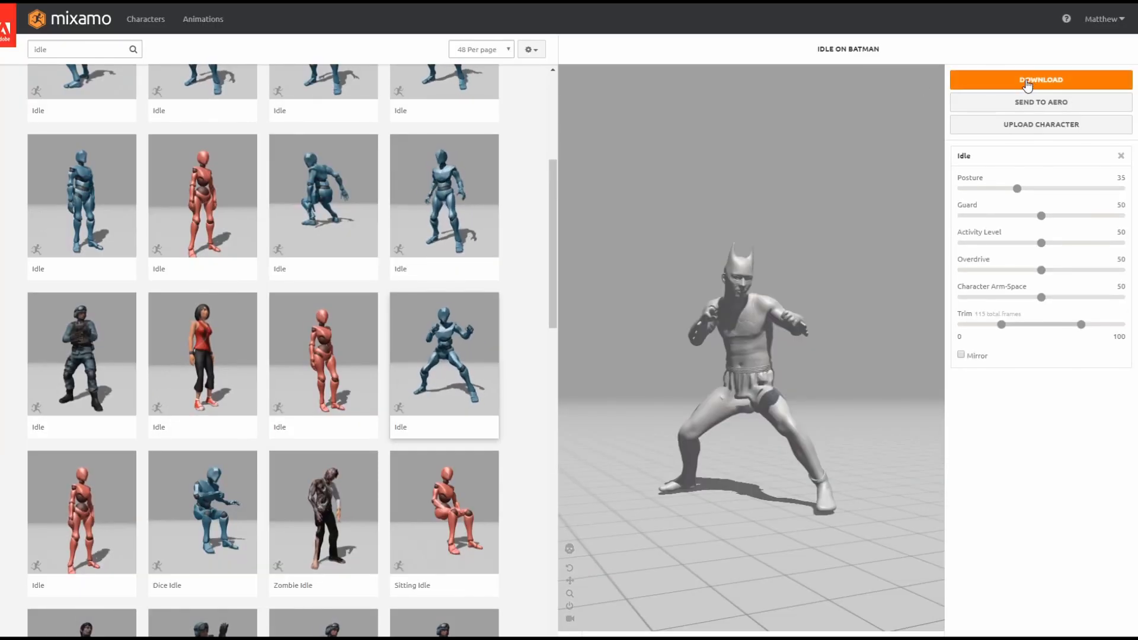
pyautogui.moveTo(785, 368)
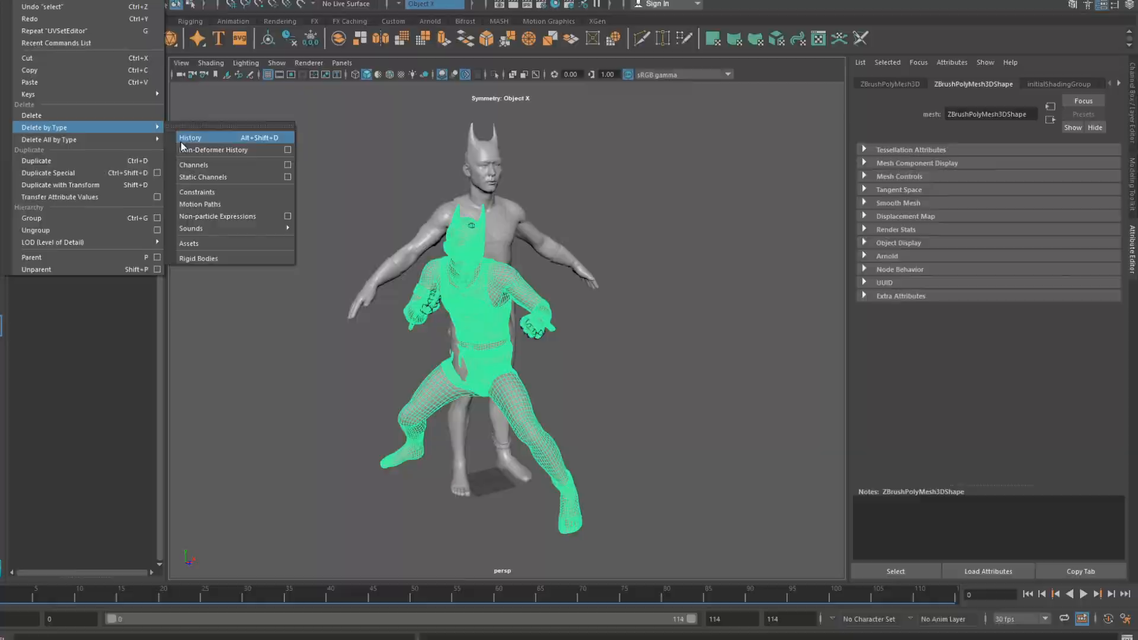
# Delete construction history on the imported posed Mixamo mesh
pyautogui.click(190, 137)
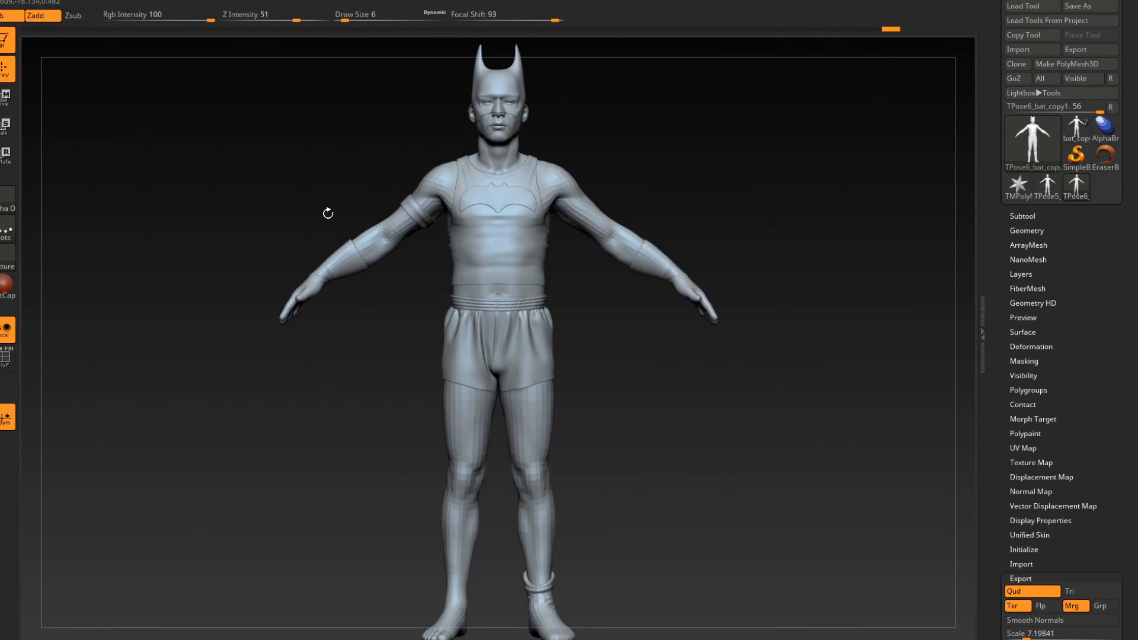
pyautogui.moveTo(573, 100)
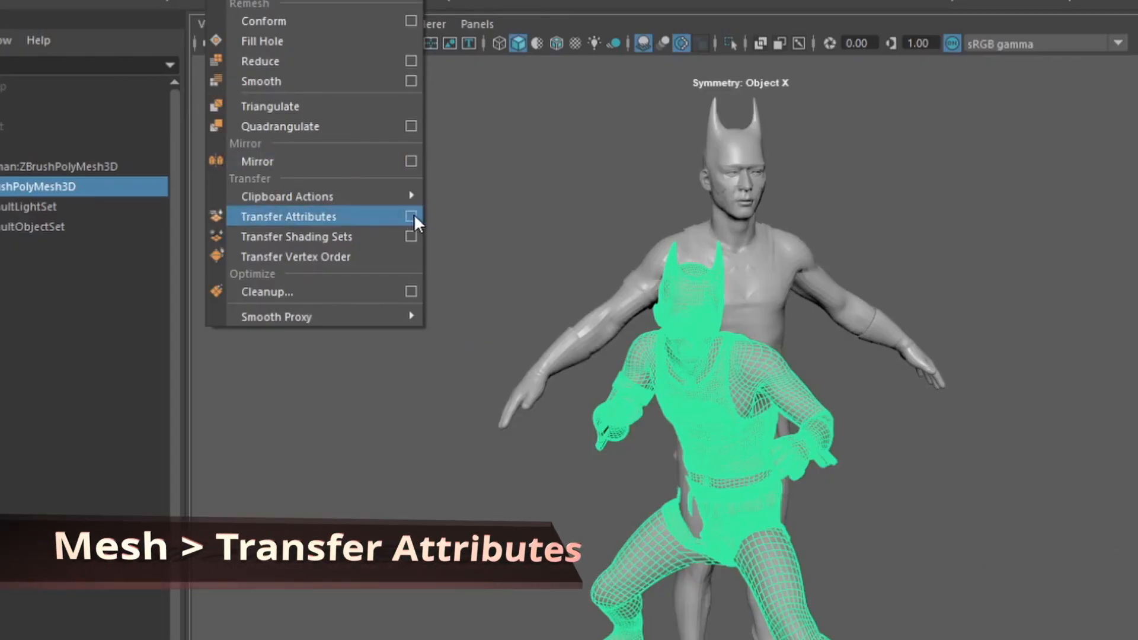
# Transfer vertex positions onto the T-pose Batman using UV sample space
pyautogui.click(288, 216)
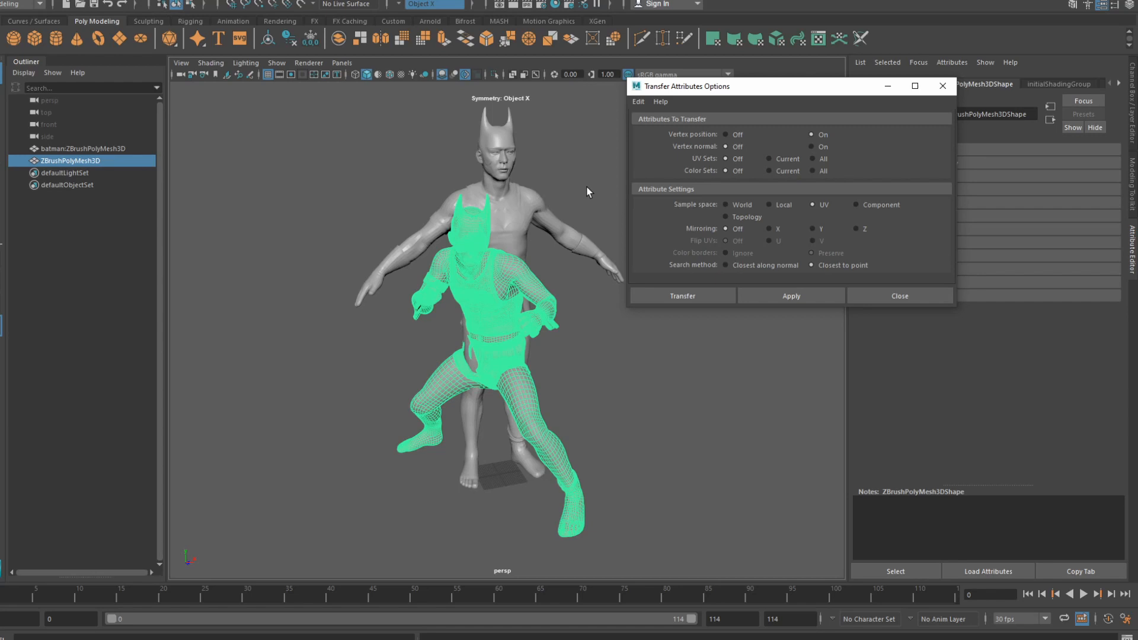
pyautogui.moveTo(519, 215)
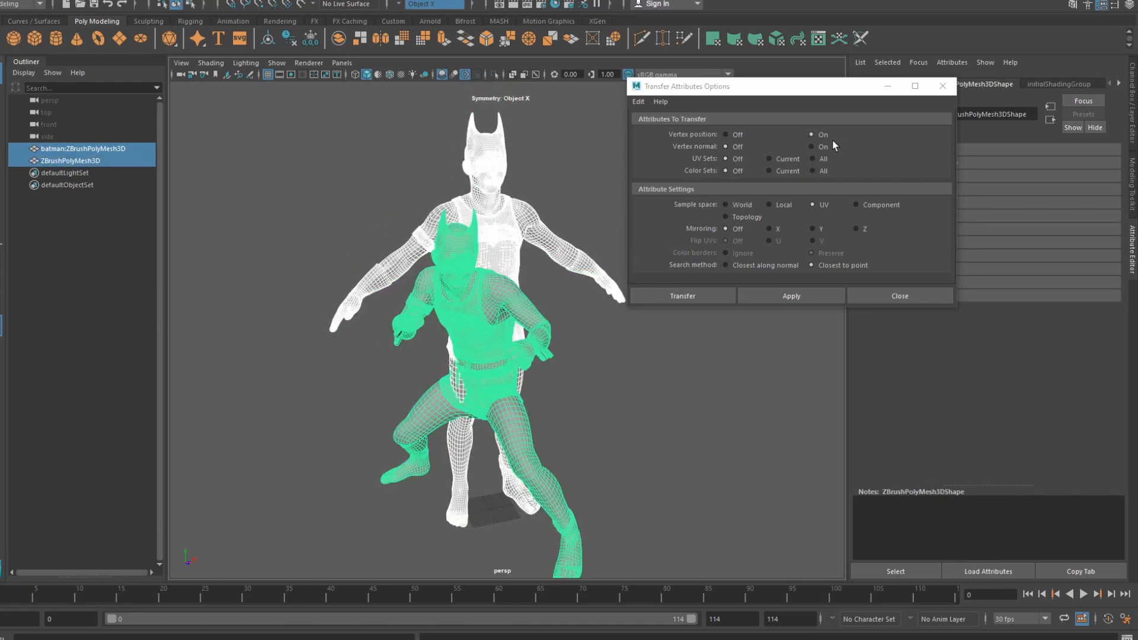
pyautogui.moveTo(792, 193)
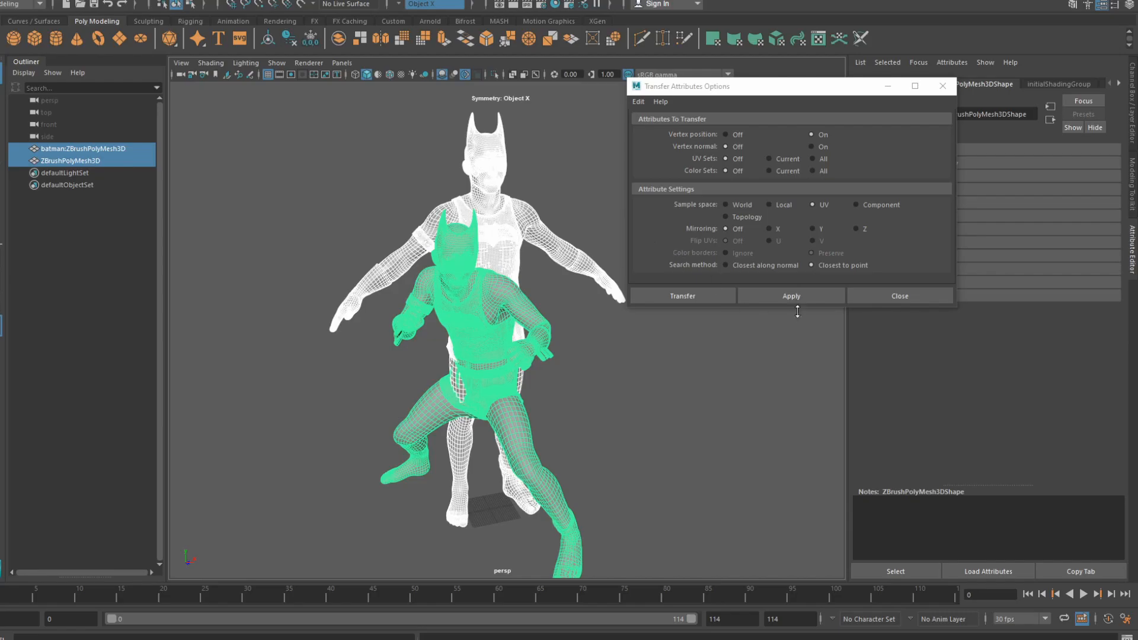
pyautogui.click(792, 296)
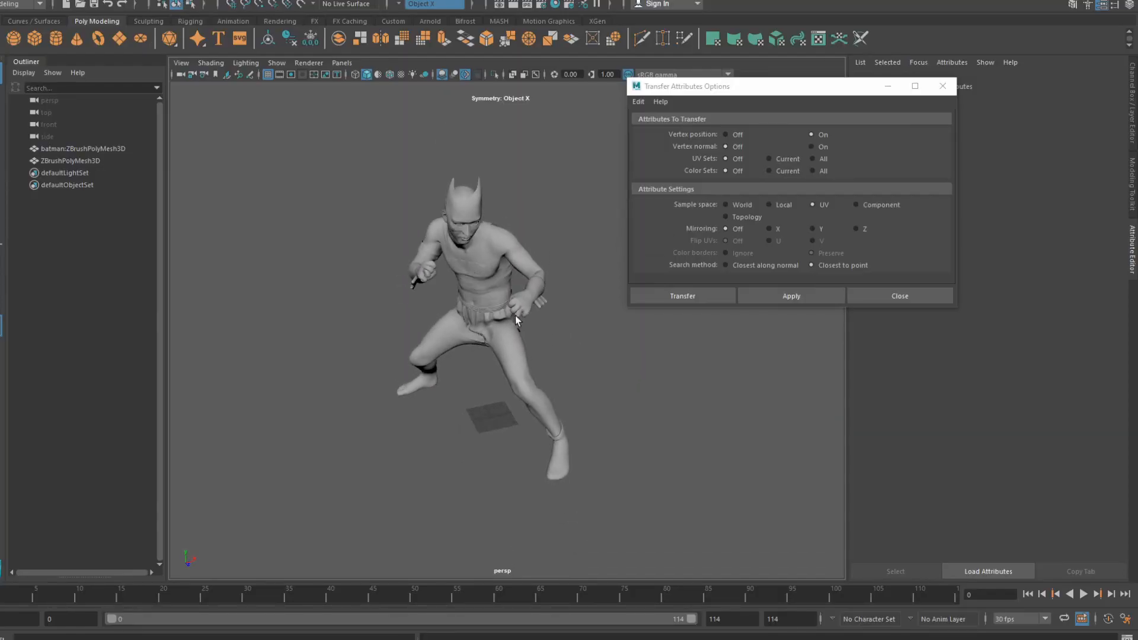
pyautogui.click(68, 161)
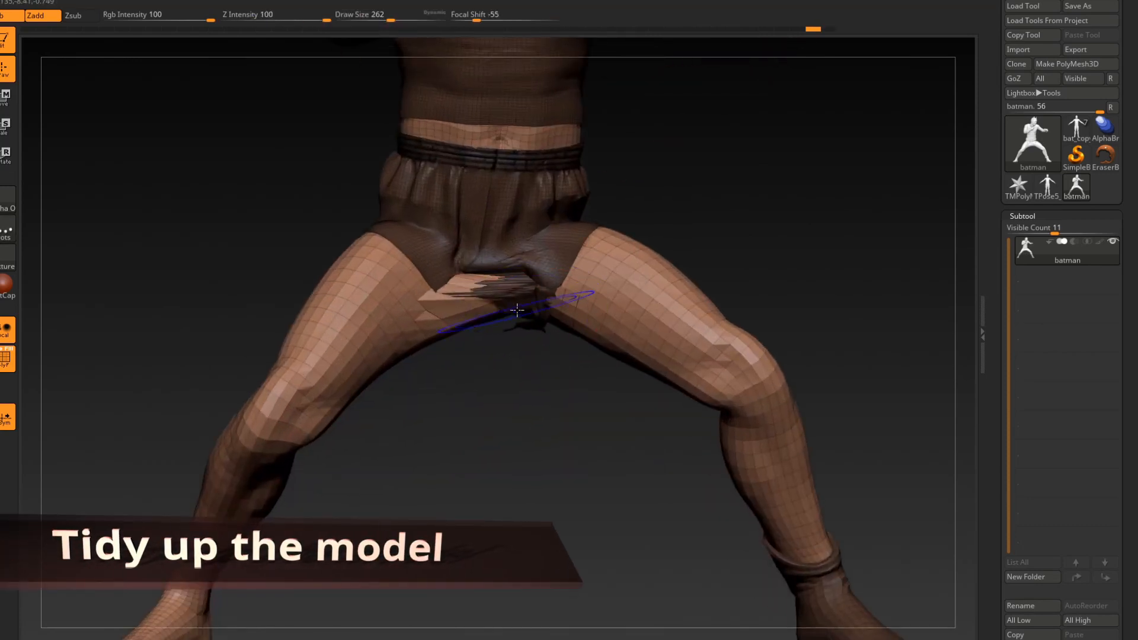
# Smooth the stray geometry at the posed Batman's crotch
pyautogui.moveTo(515, 313); pyautogui.dragTo(465, 298)
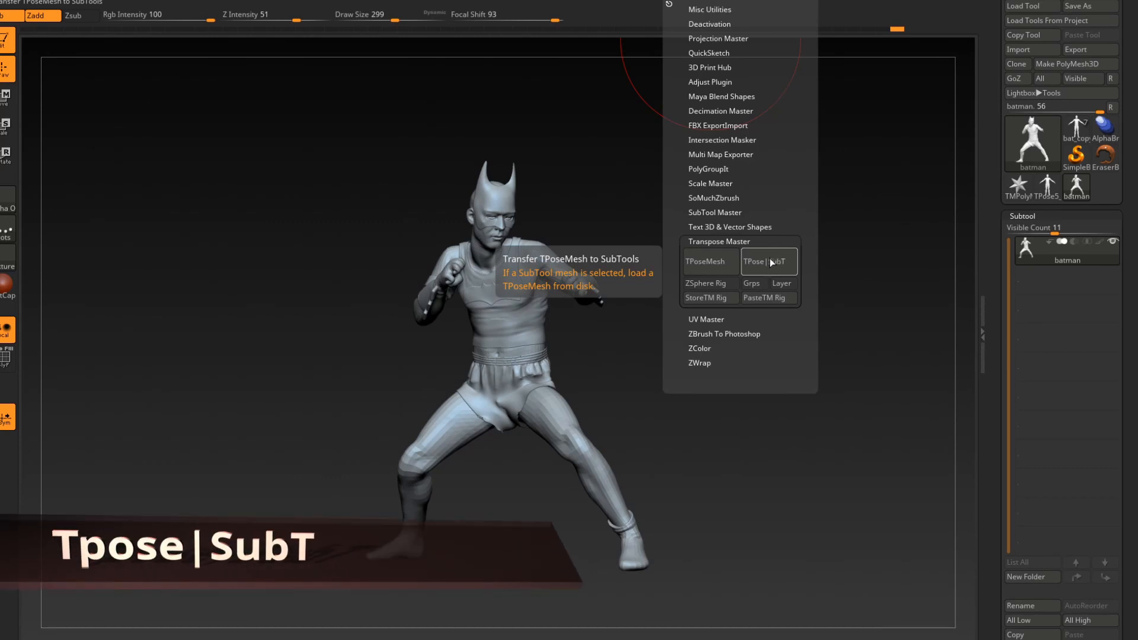
# Run Transpose Master's TPose|SubT and accept transferring UVs with the fighting pose
pyautogui.click(768, 261)
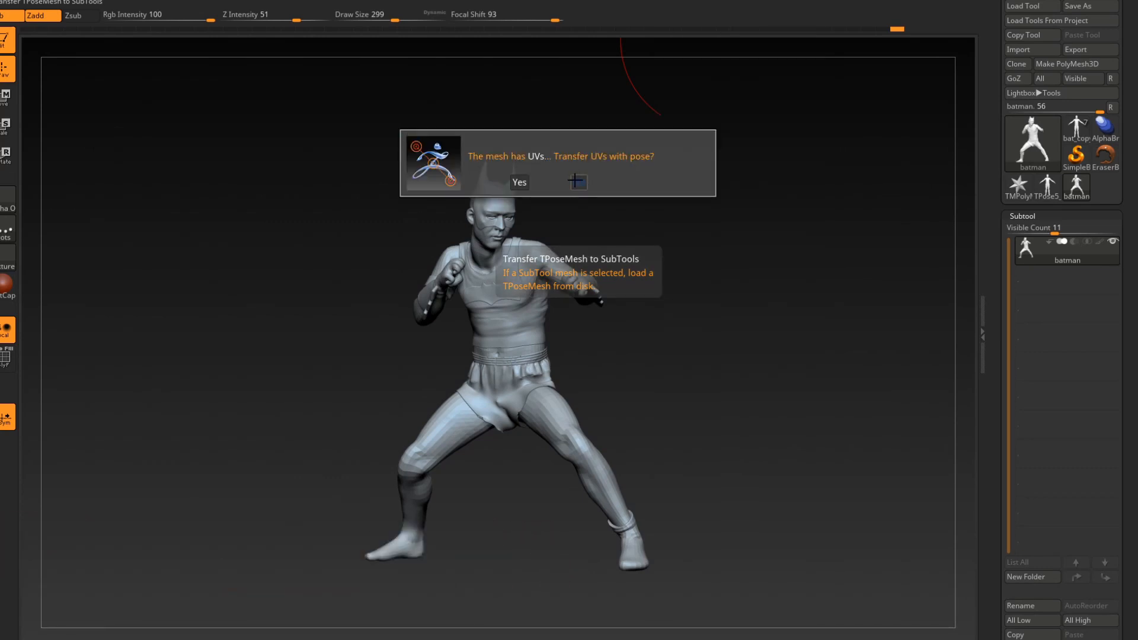
pyautogui.click(520, 182)
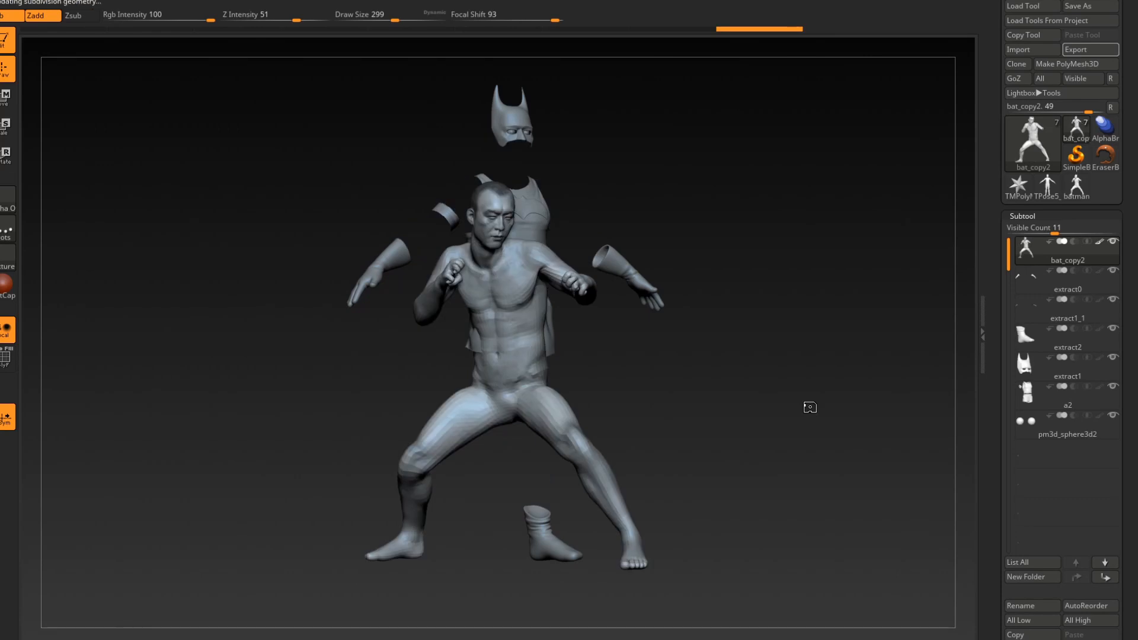
# Let all Batman subtools adopt the fighting stance, then orbit to inspect it from several angles
pyautogui.click(1068, 288)
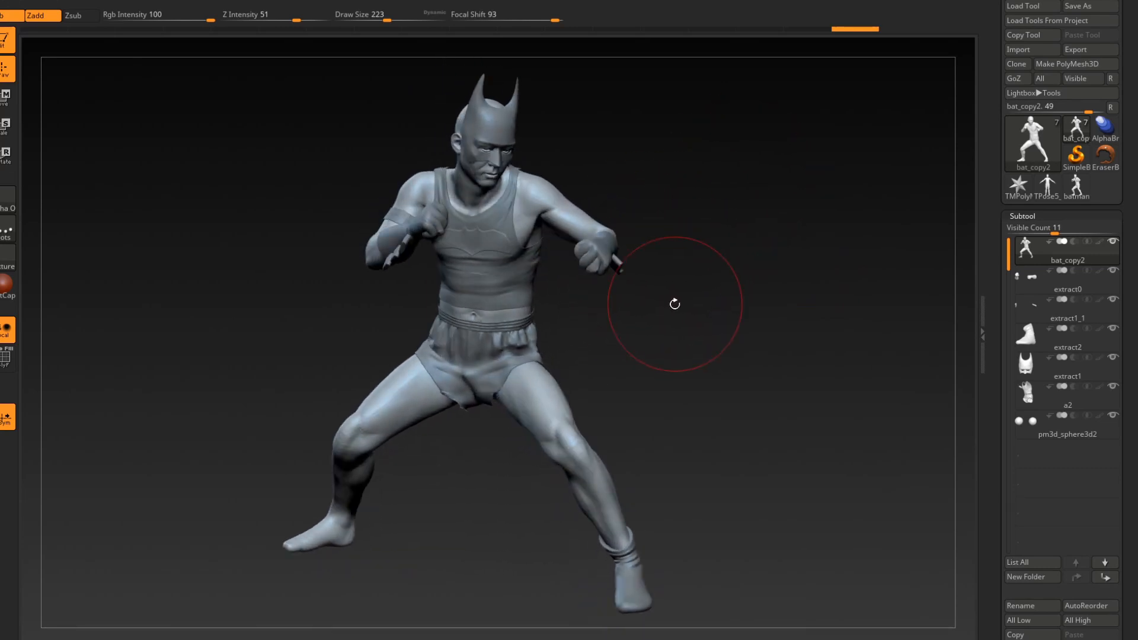
pyautogui.moveTo(1017, 212)
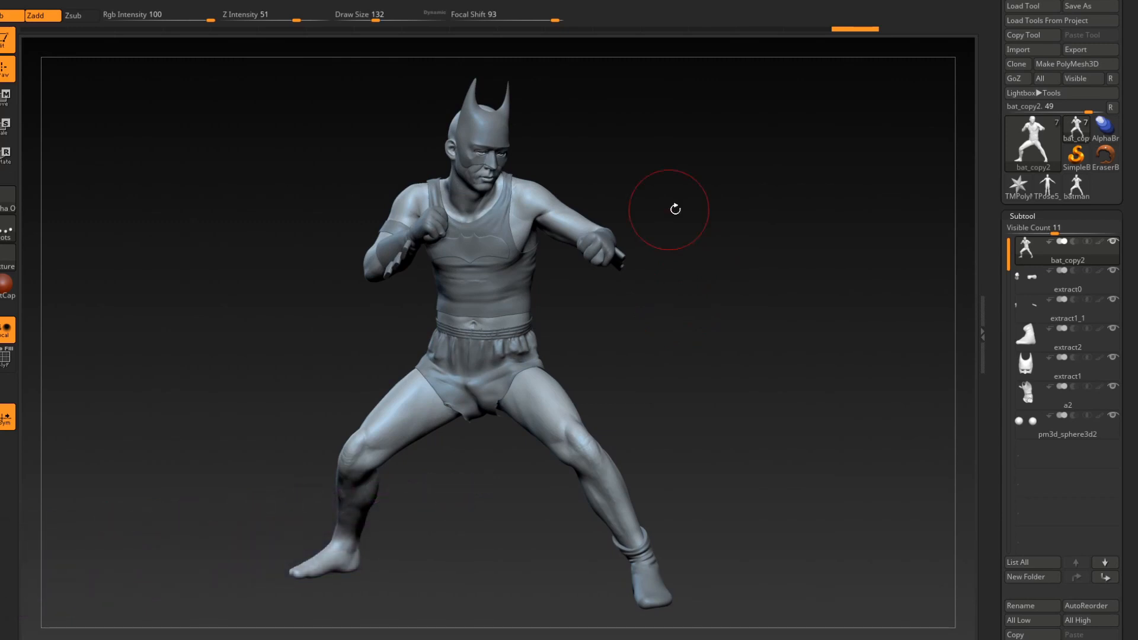
pyautogui.moveTo(676, 210); pyautogui.dragTo(579, 296)
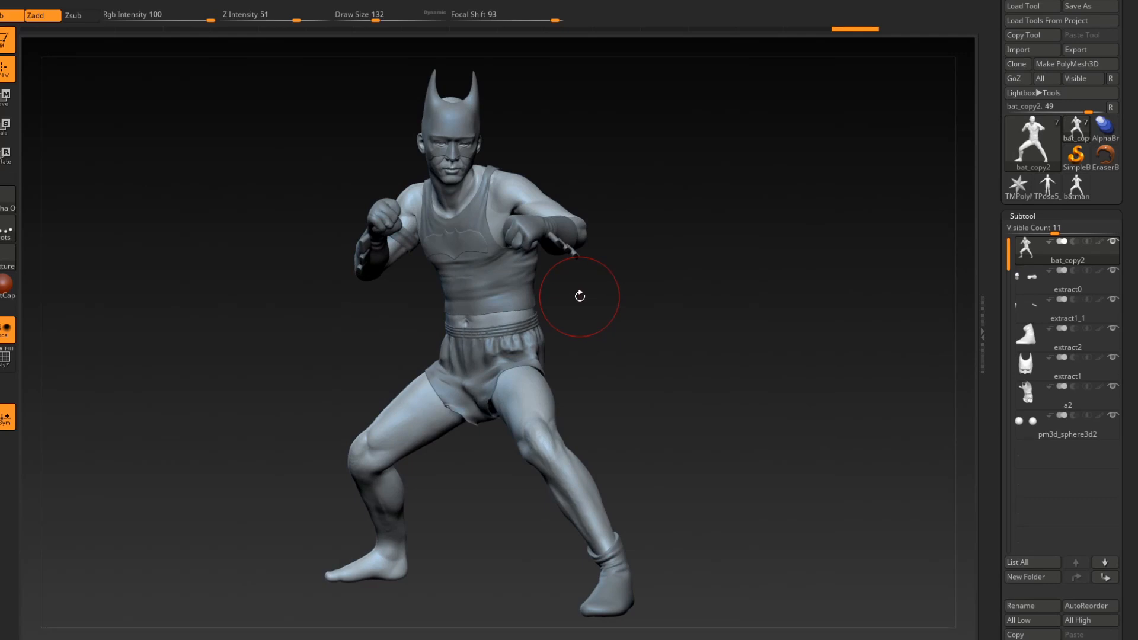
pyautogui.moveTo(541, 360)
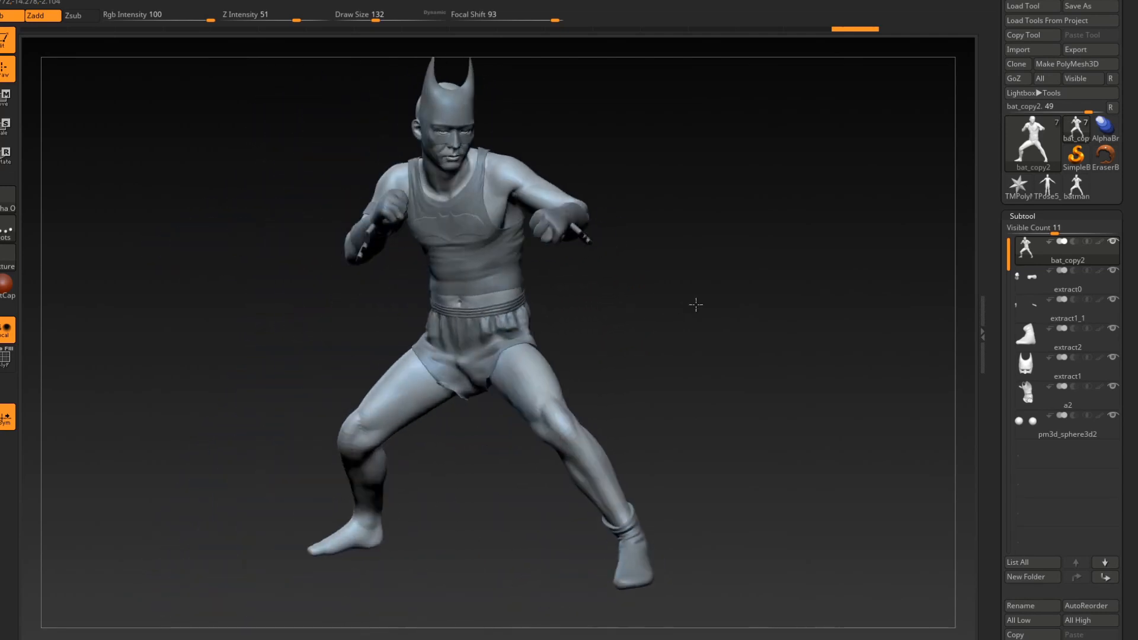
pyautogui.moveTo(695, 304); pyautogui.dragTo(652, 325)
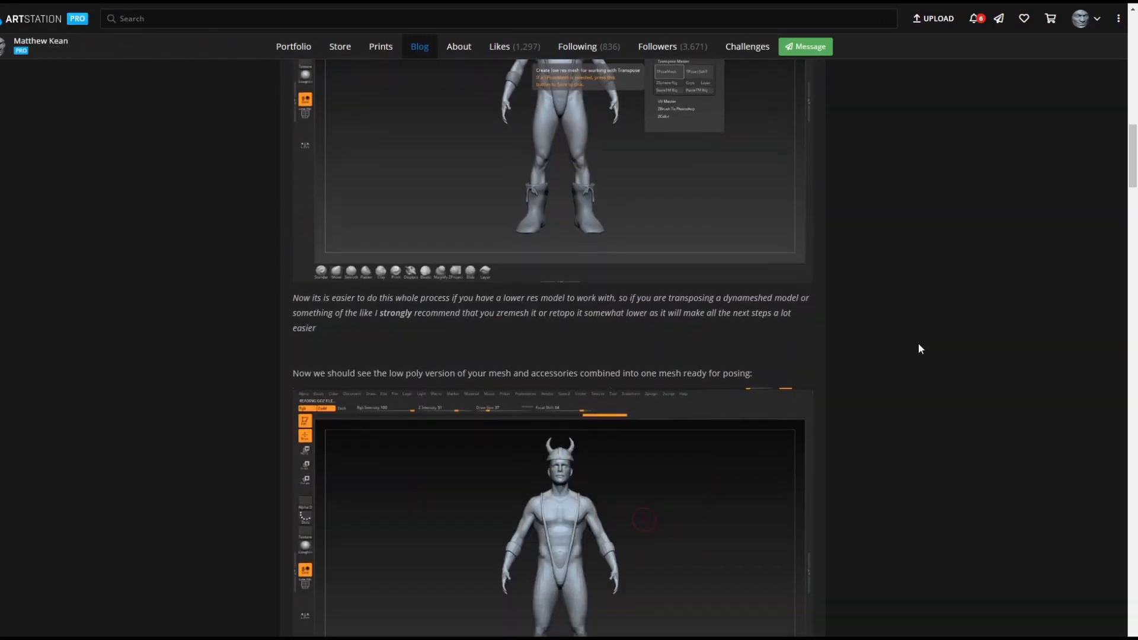
# Scroll the ArtStation post through its Mixamo rigging, Maya transfer and ZBrush pose-transfer illustrations
pyautogui.scroll(-3)
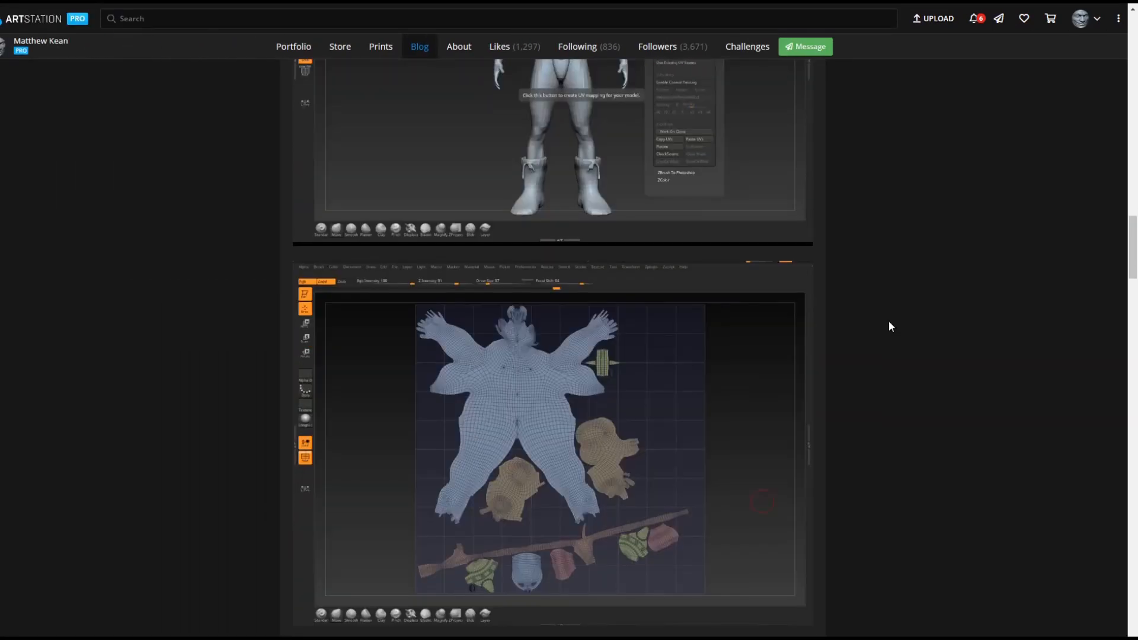
pyautogui.scroll(-3)
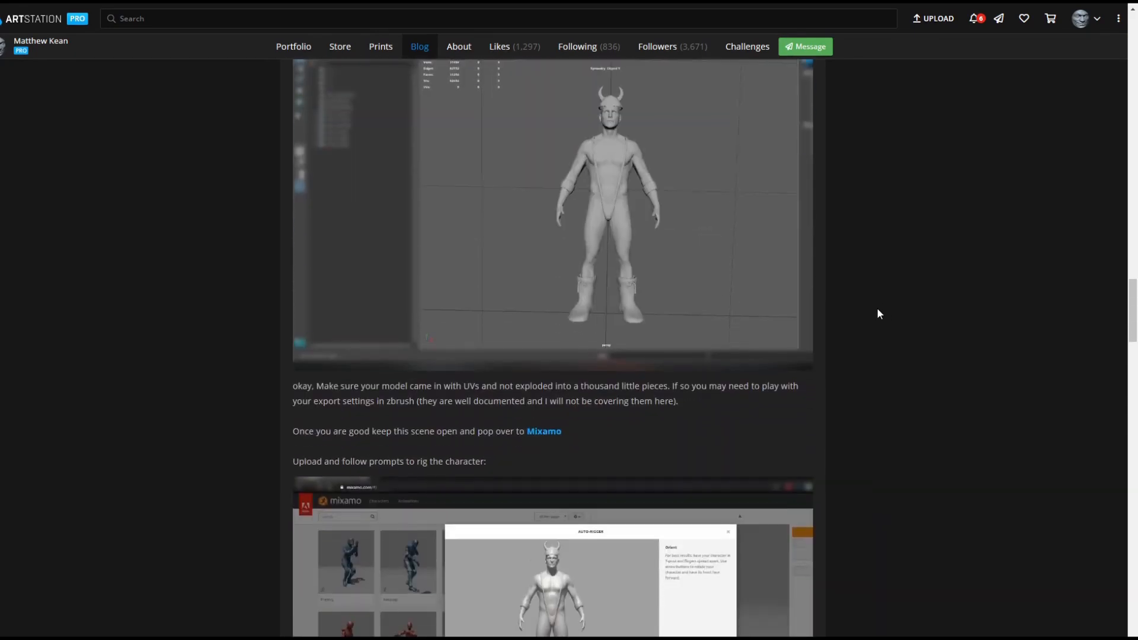
pyautogui.scroll(-3)
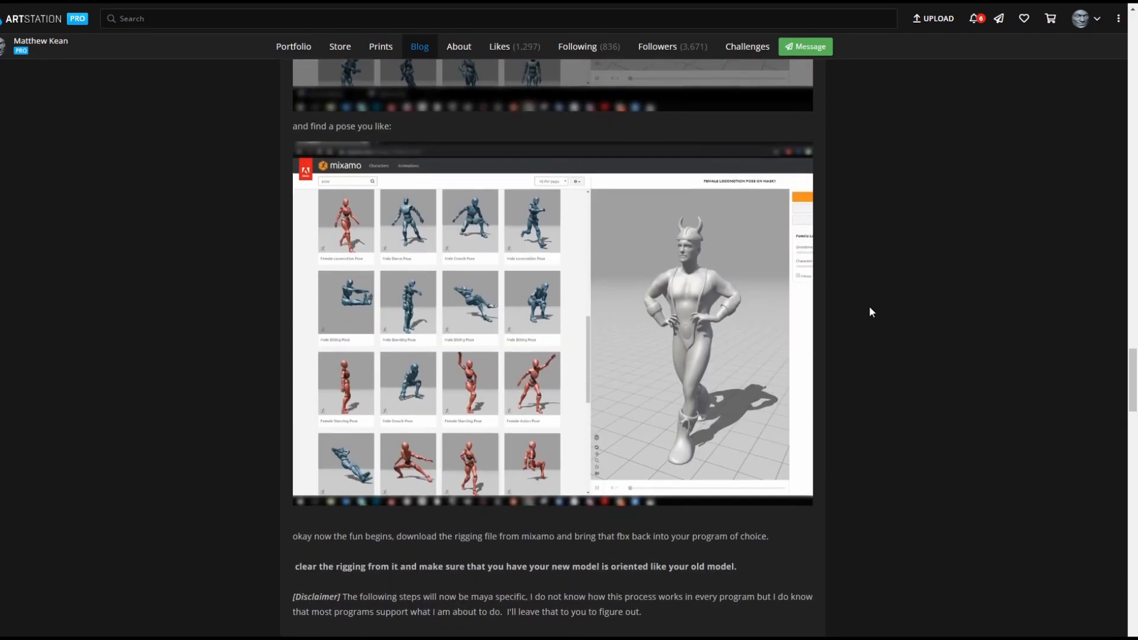
pyautogui.scroll(-3)
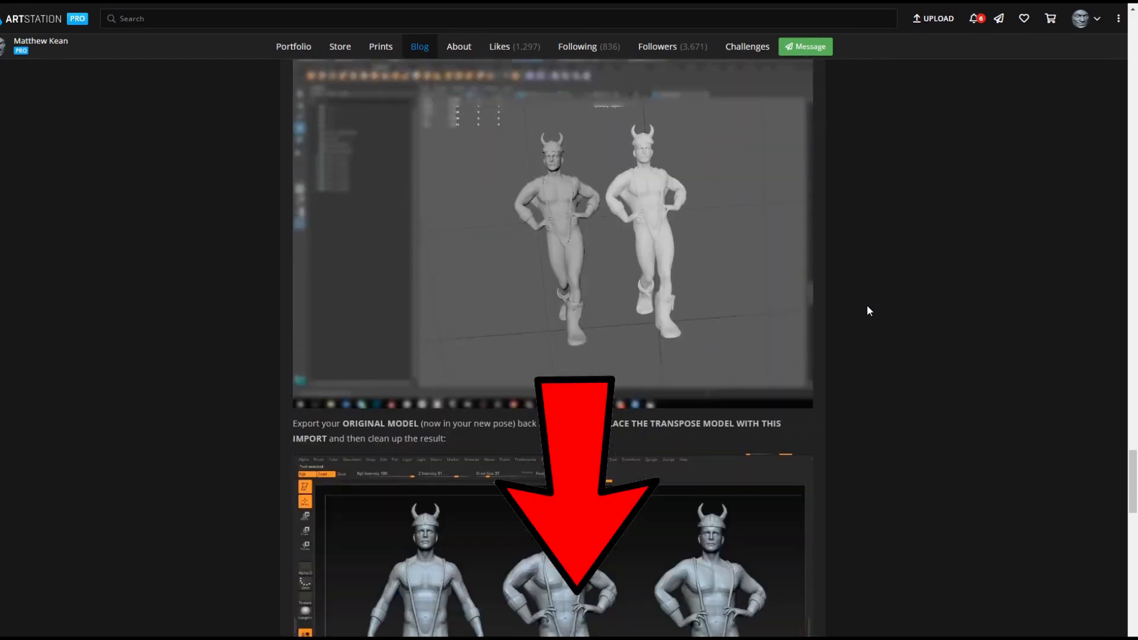
pyautogui.scroll(-3)
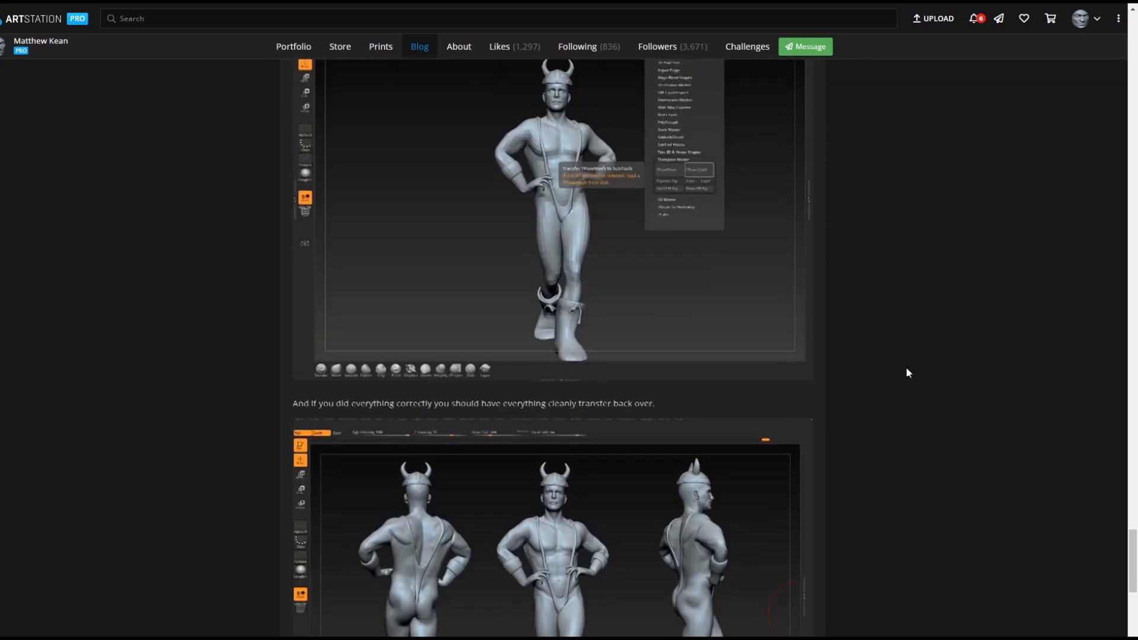
pyautogui.scroll(-3)
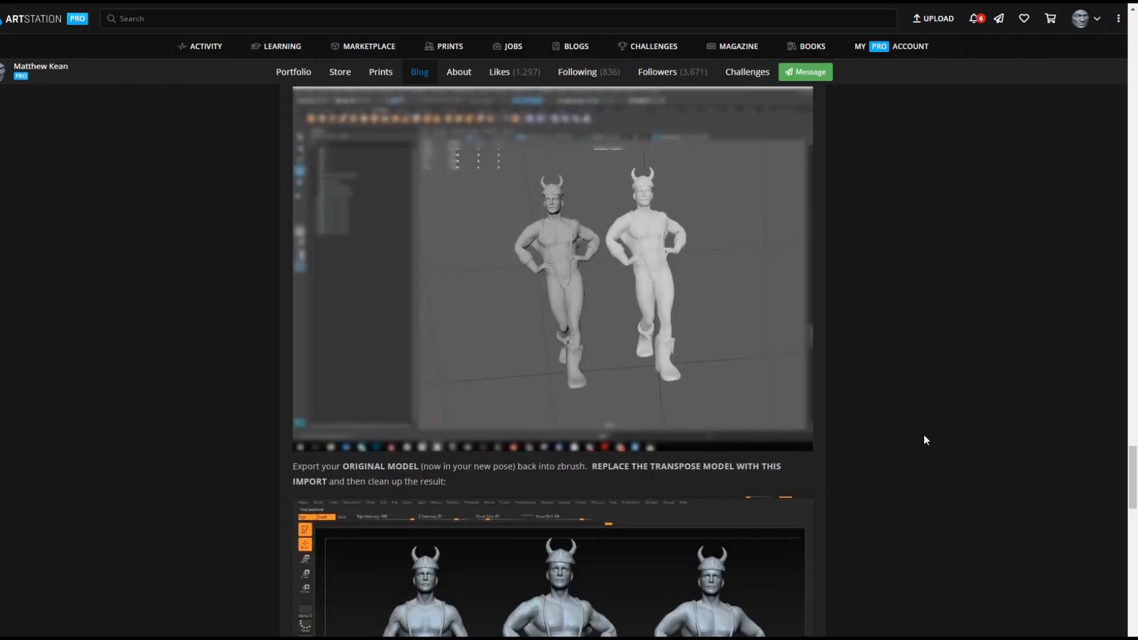